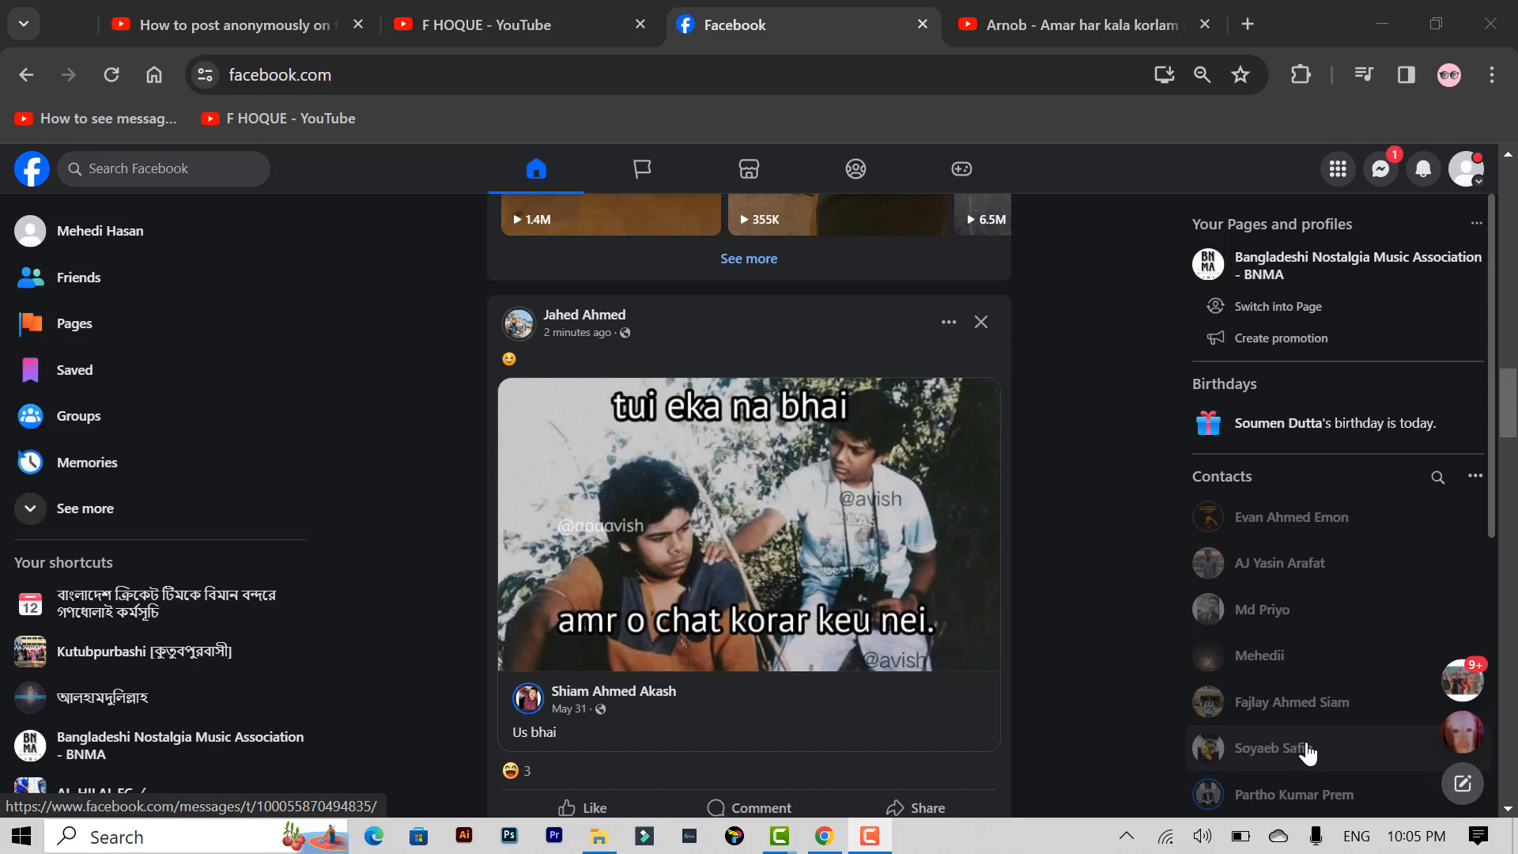
{"action": "mouse_move", "coordinate": [1357, 754]}
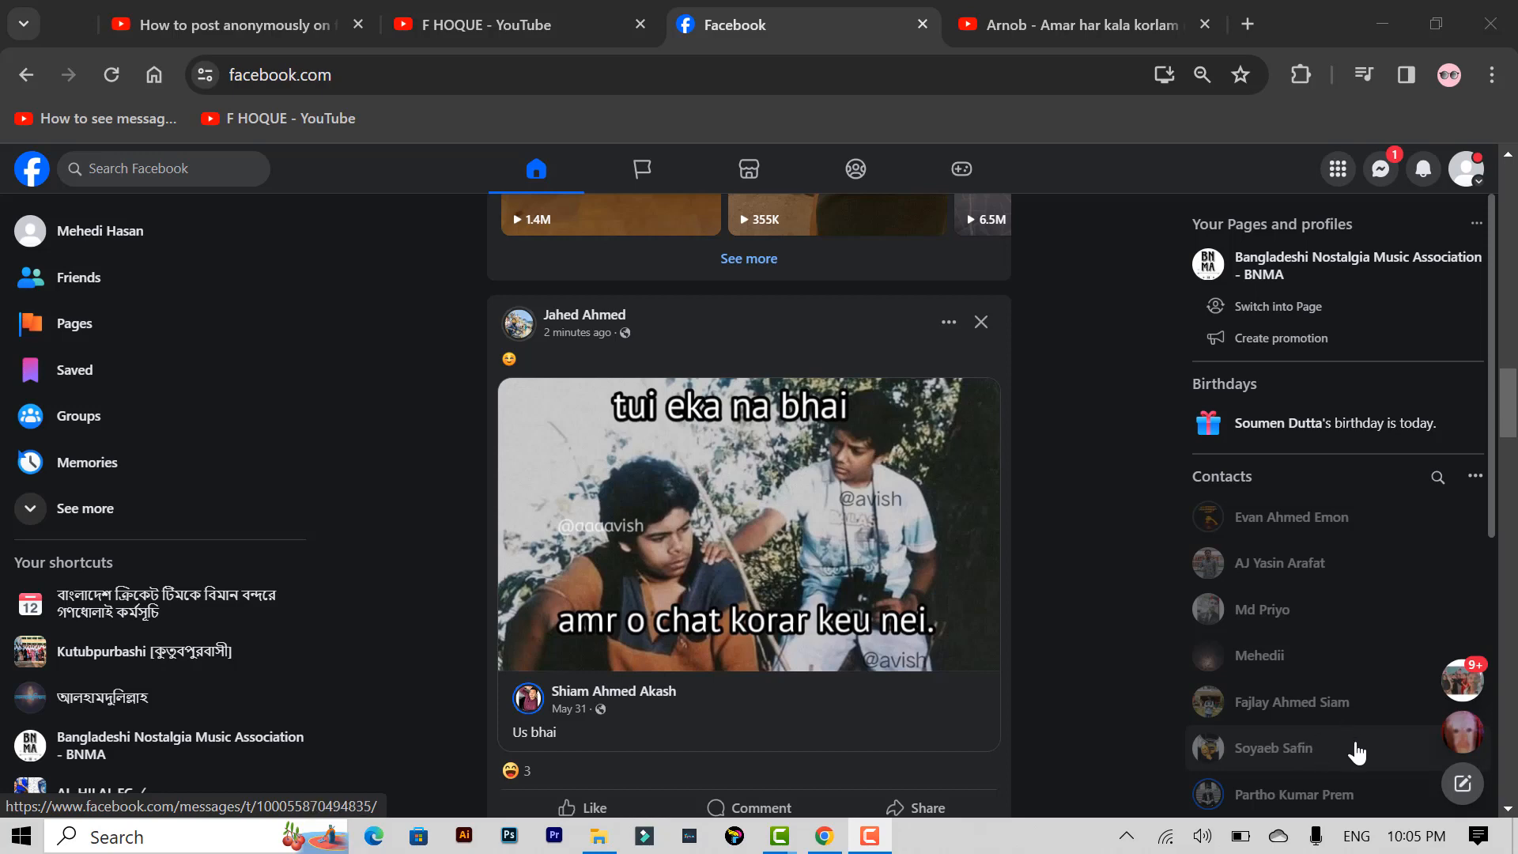
Step: Switch from the home feed to the Groups section via the top navigation bar
{"action": "left_click", "coordinate": [855, 169]}
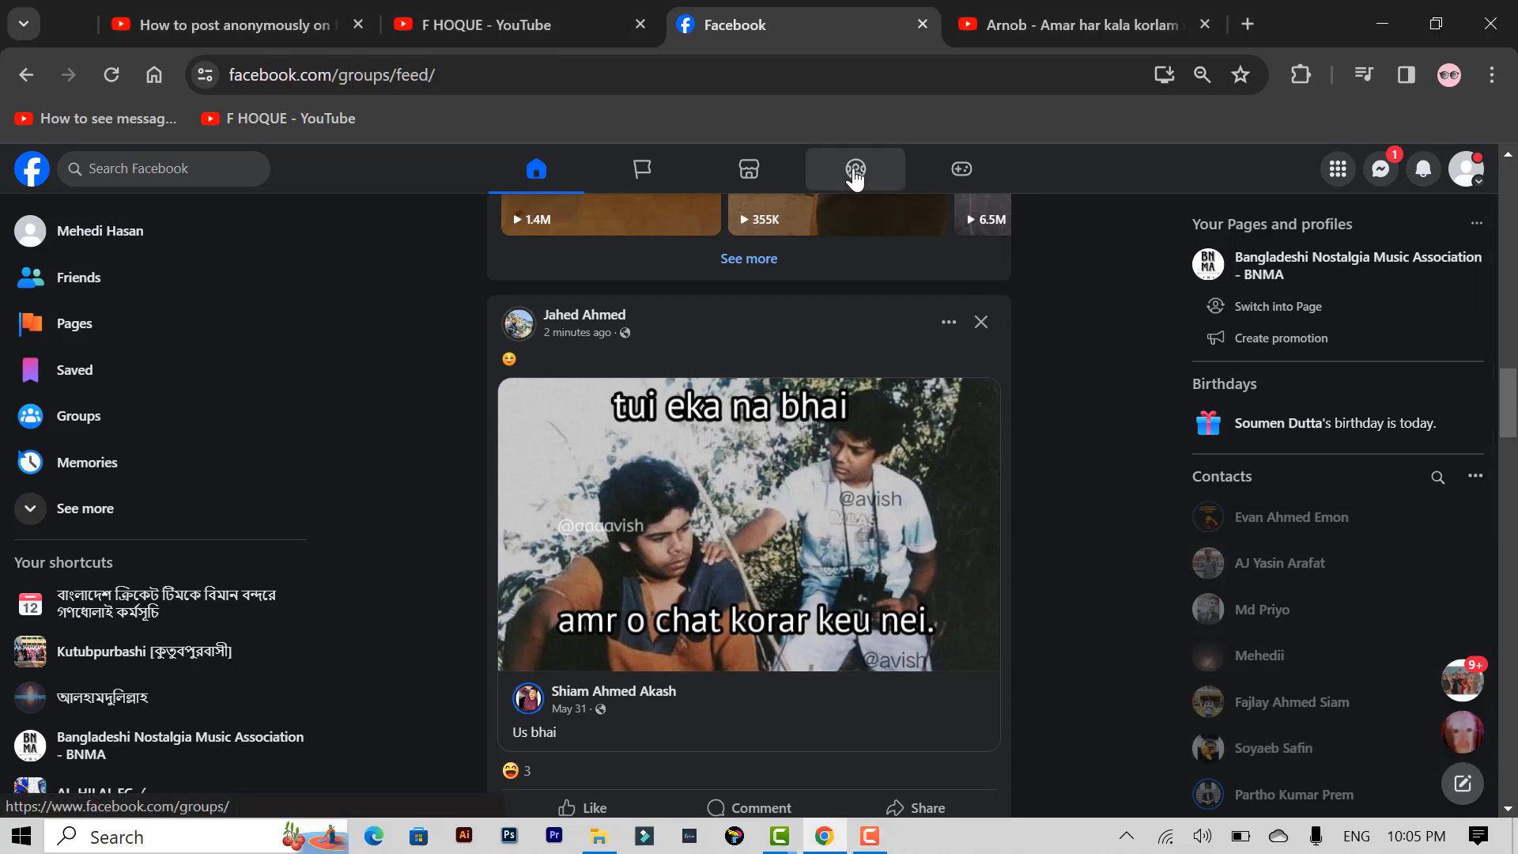
{"action": "left_click", "coordinate": [855, 168]}
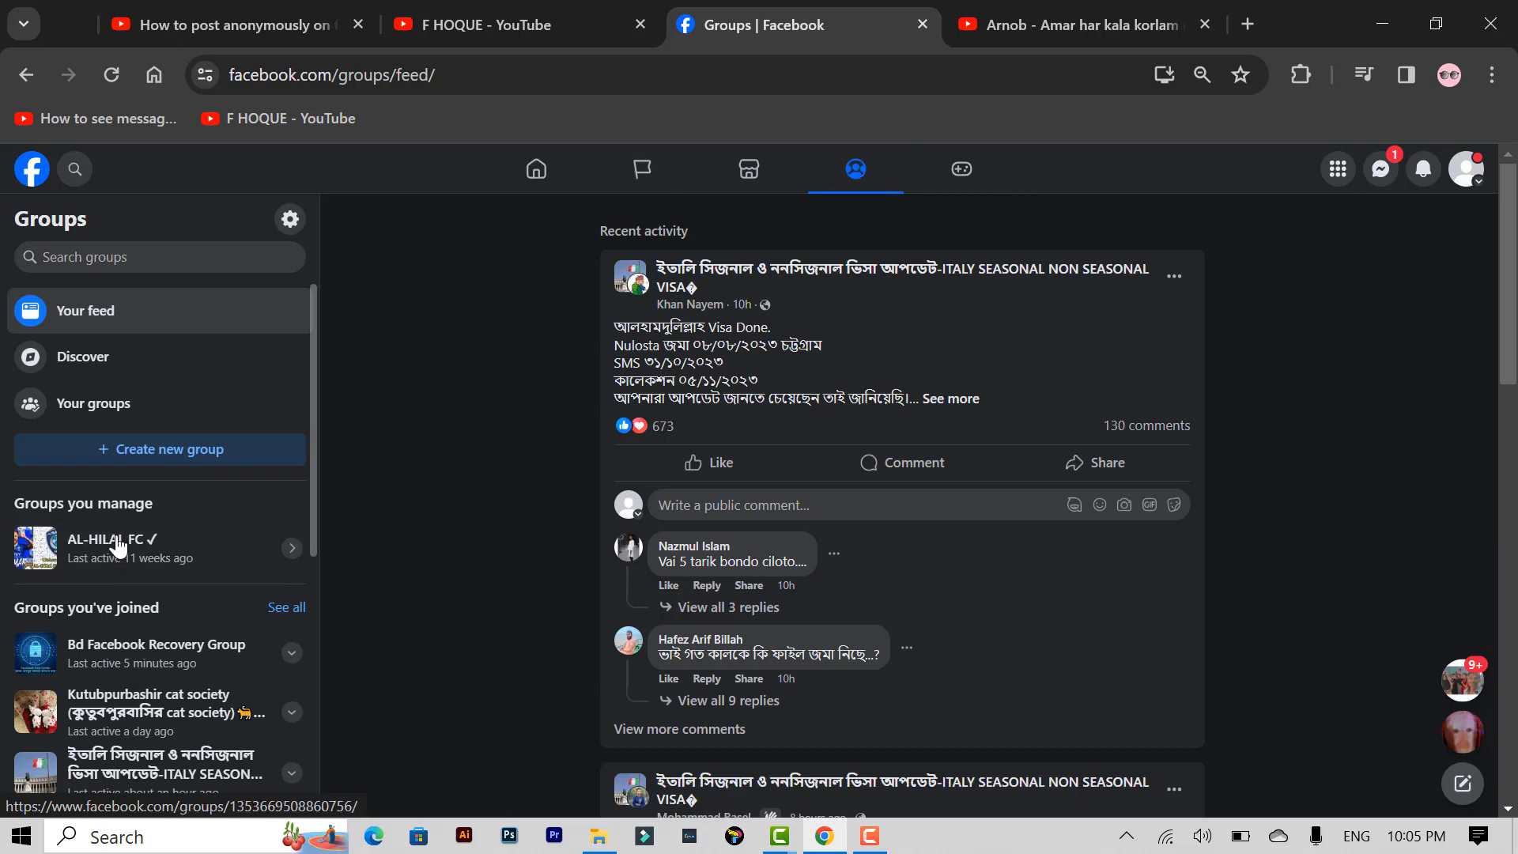
Step: Open AL-HILAL FC, check its empty Scheduled posts, and start a new post
{"action": "left_click", "coordinate": [112, 547]}
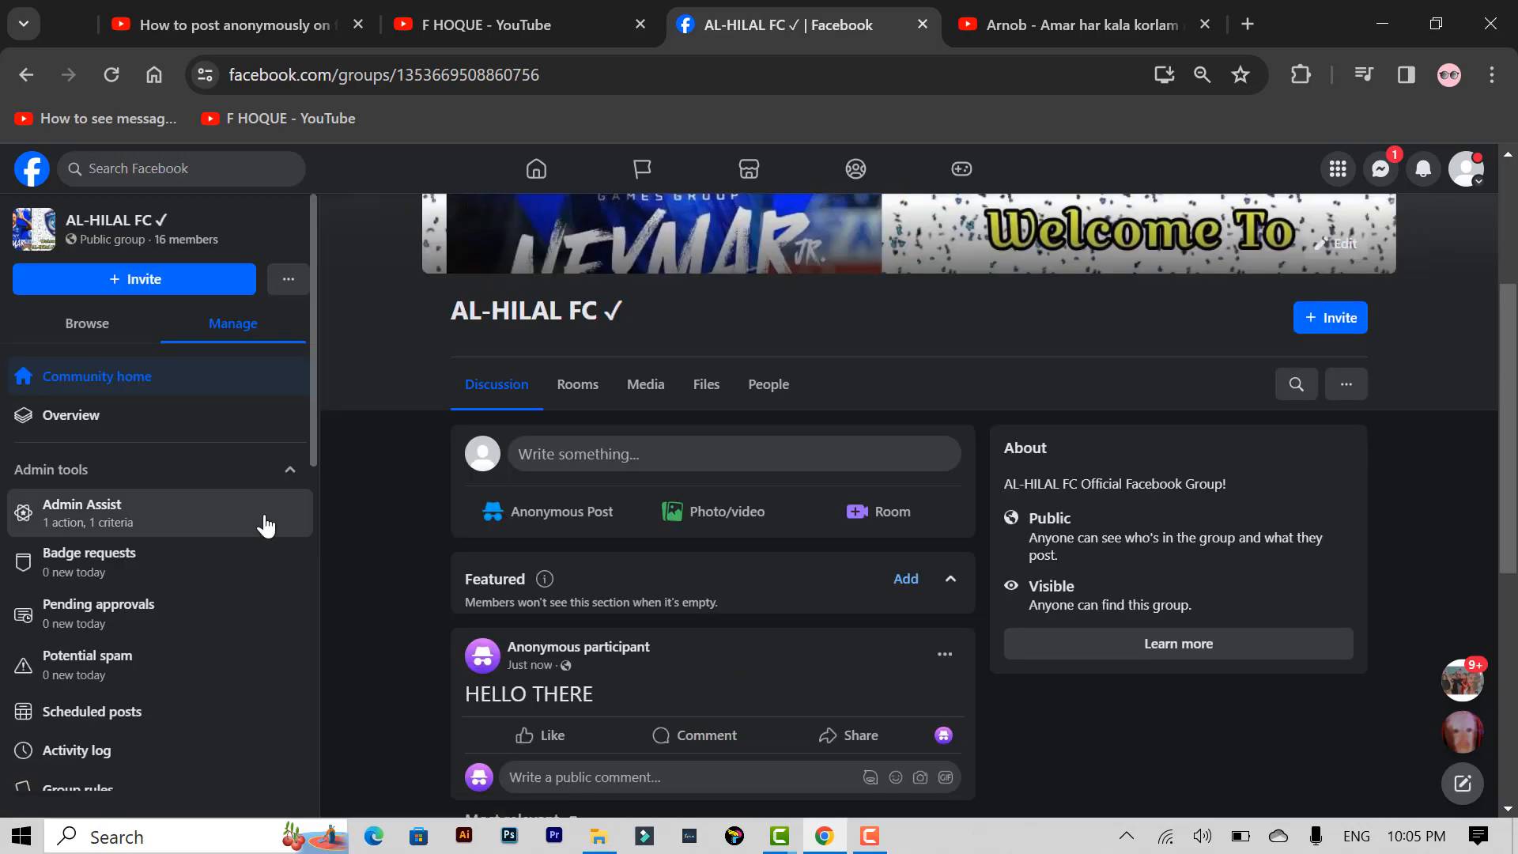
{"action": "mouse_move", "coordinate": [91, 711]}
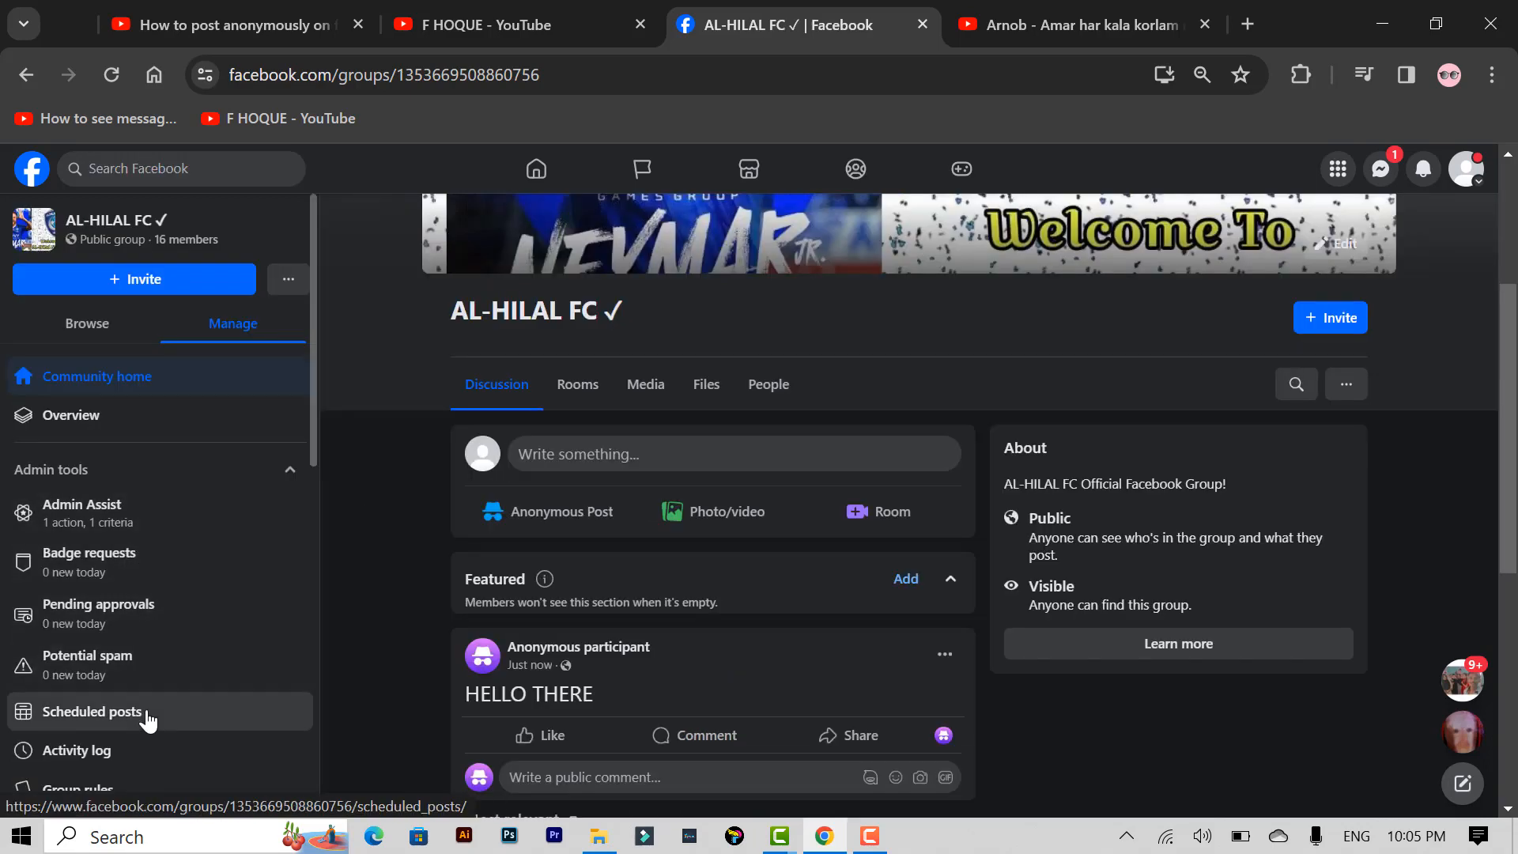
{"action": "left_click", "coordinate": [92, 711]}
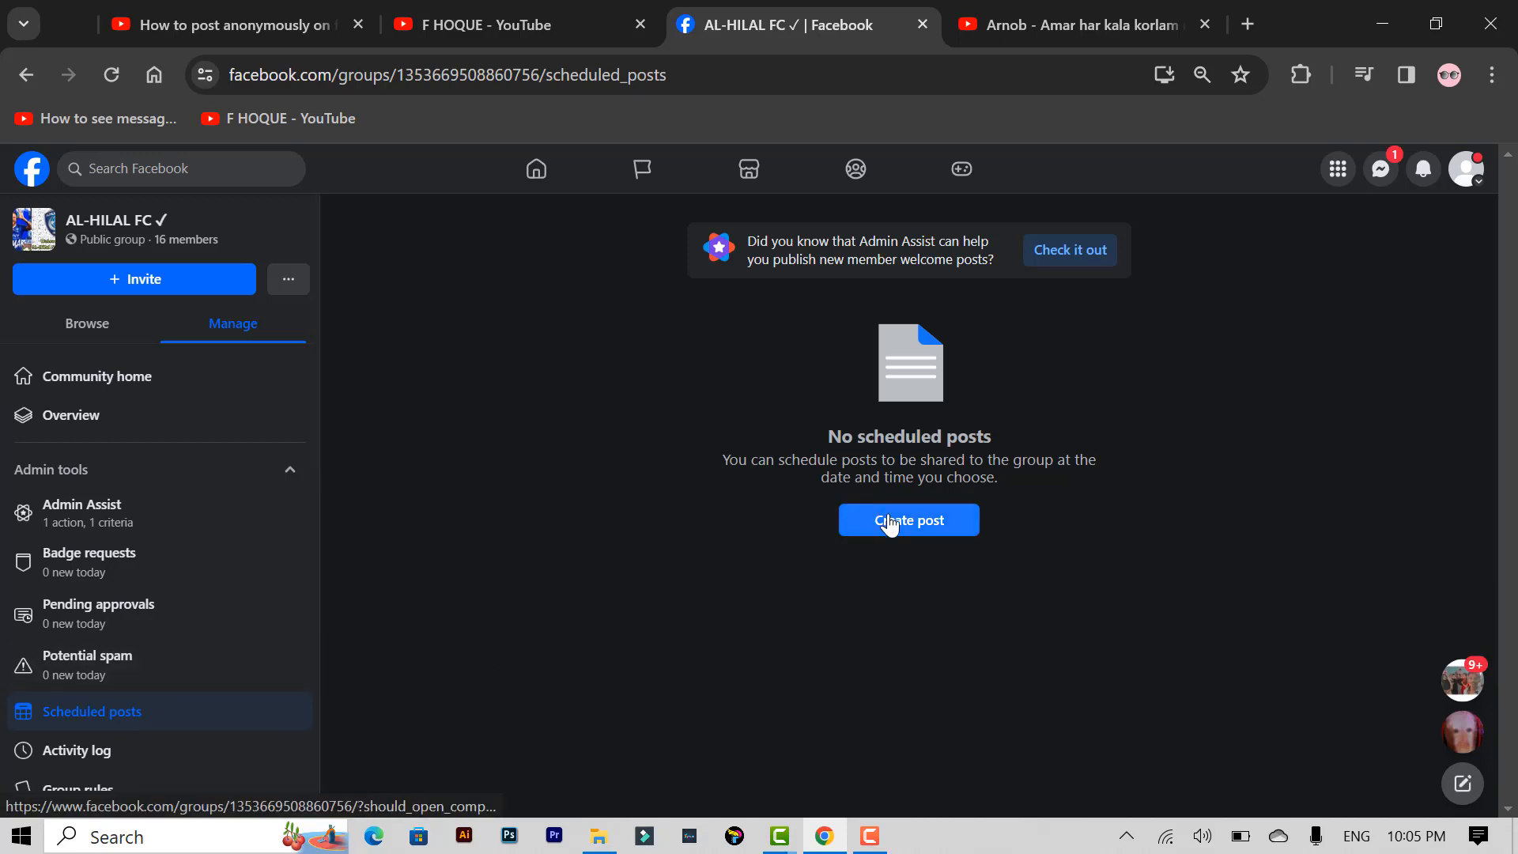
{"action": "left_click", "coordinate": [907, 520]}
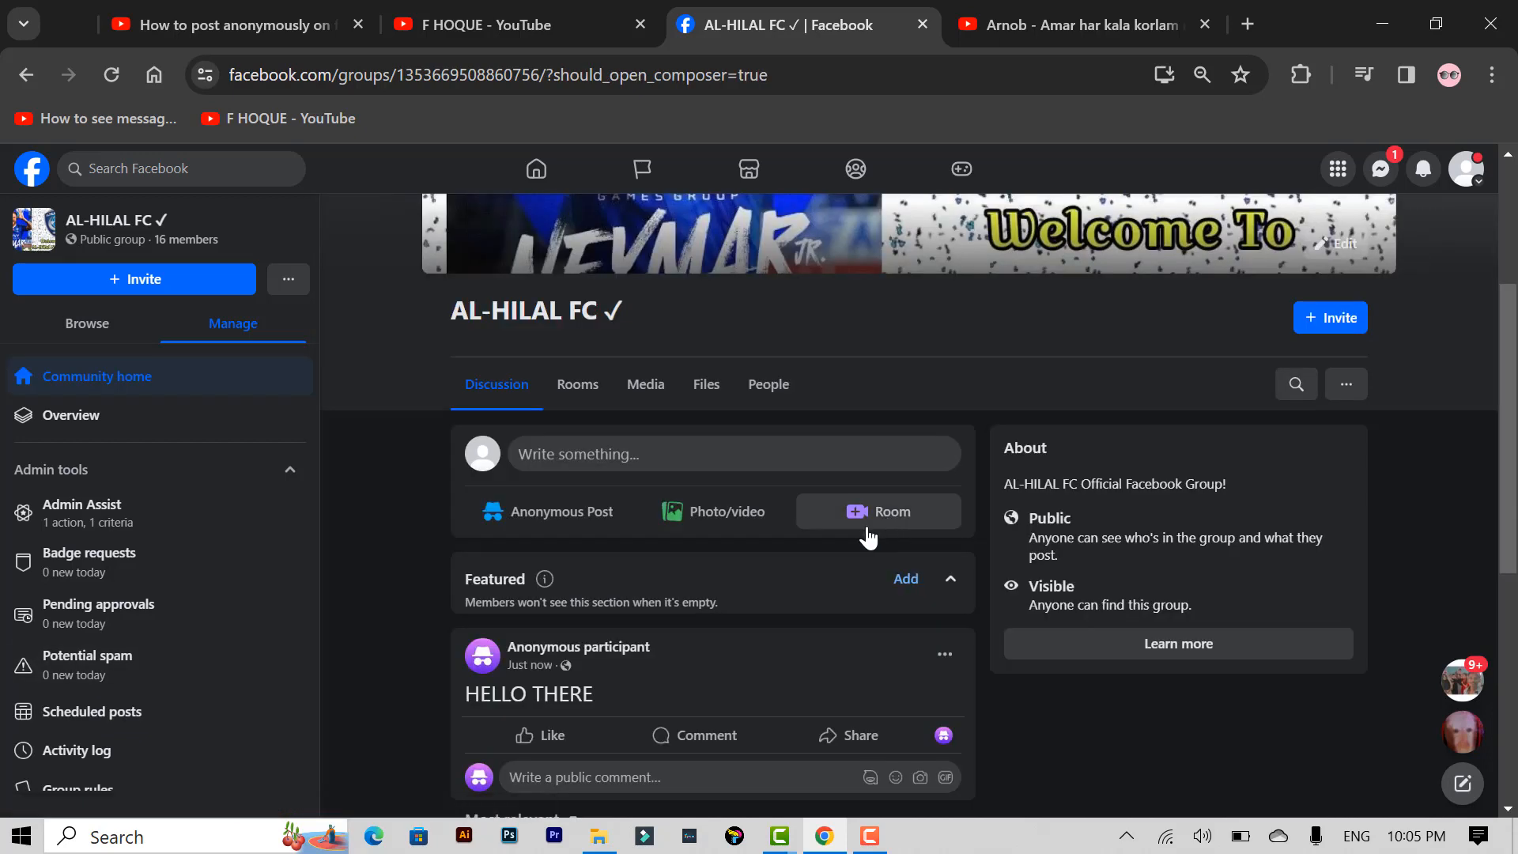
Step: Write 'nice joke' as the AL-HILAL FC post text
{"action": "left_click", "coordinate": [731, 453]}
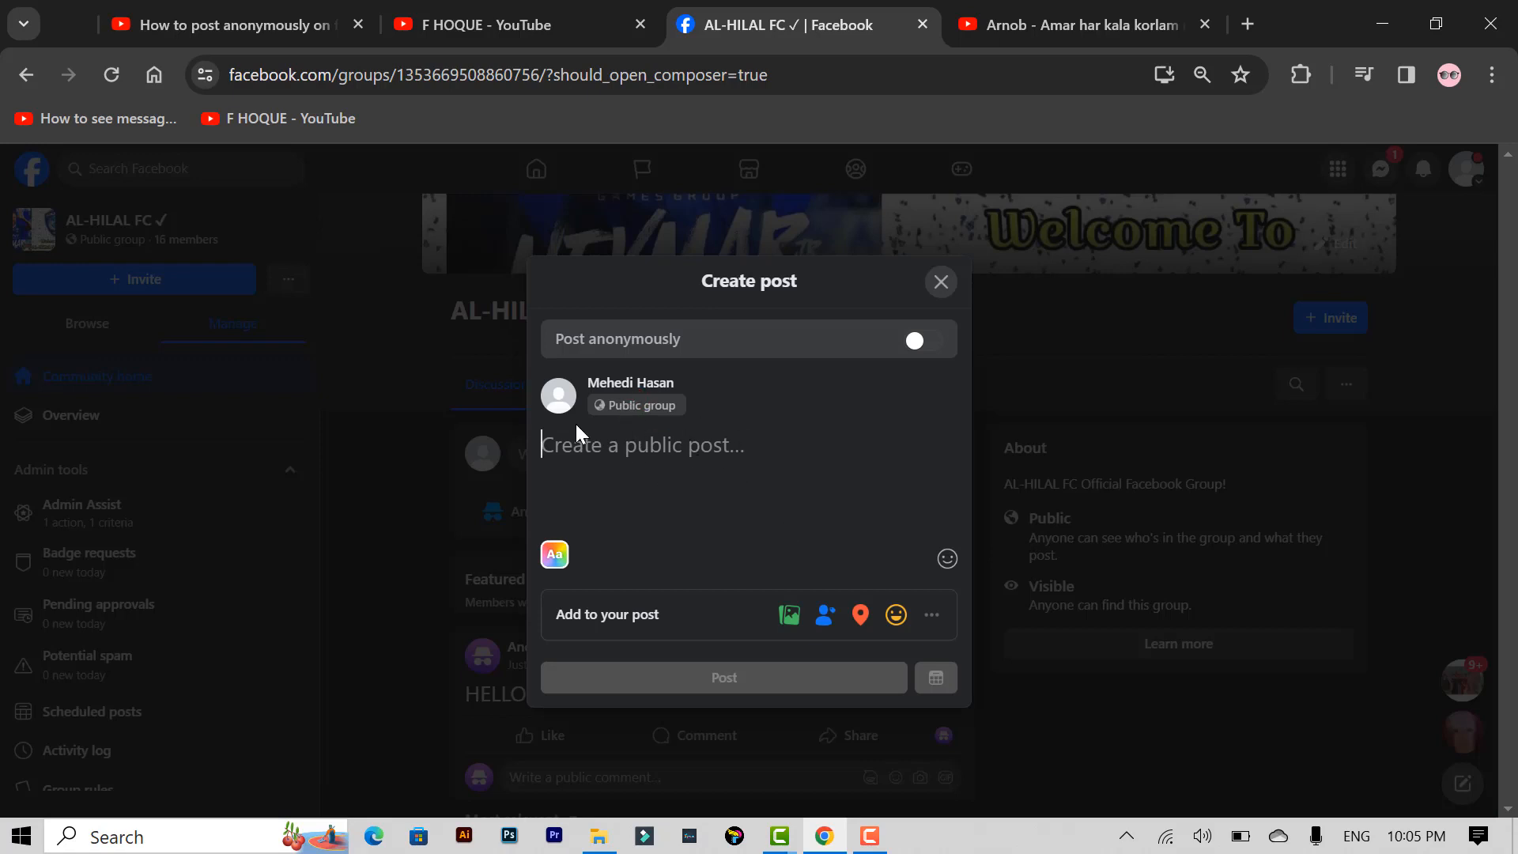
{"action": "mouse_move", "coordinate": [711, 496]}
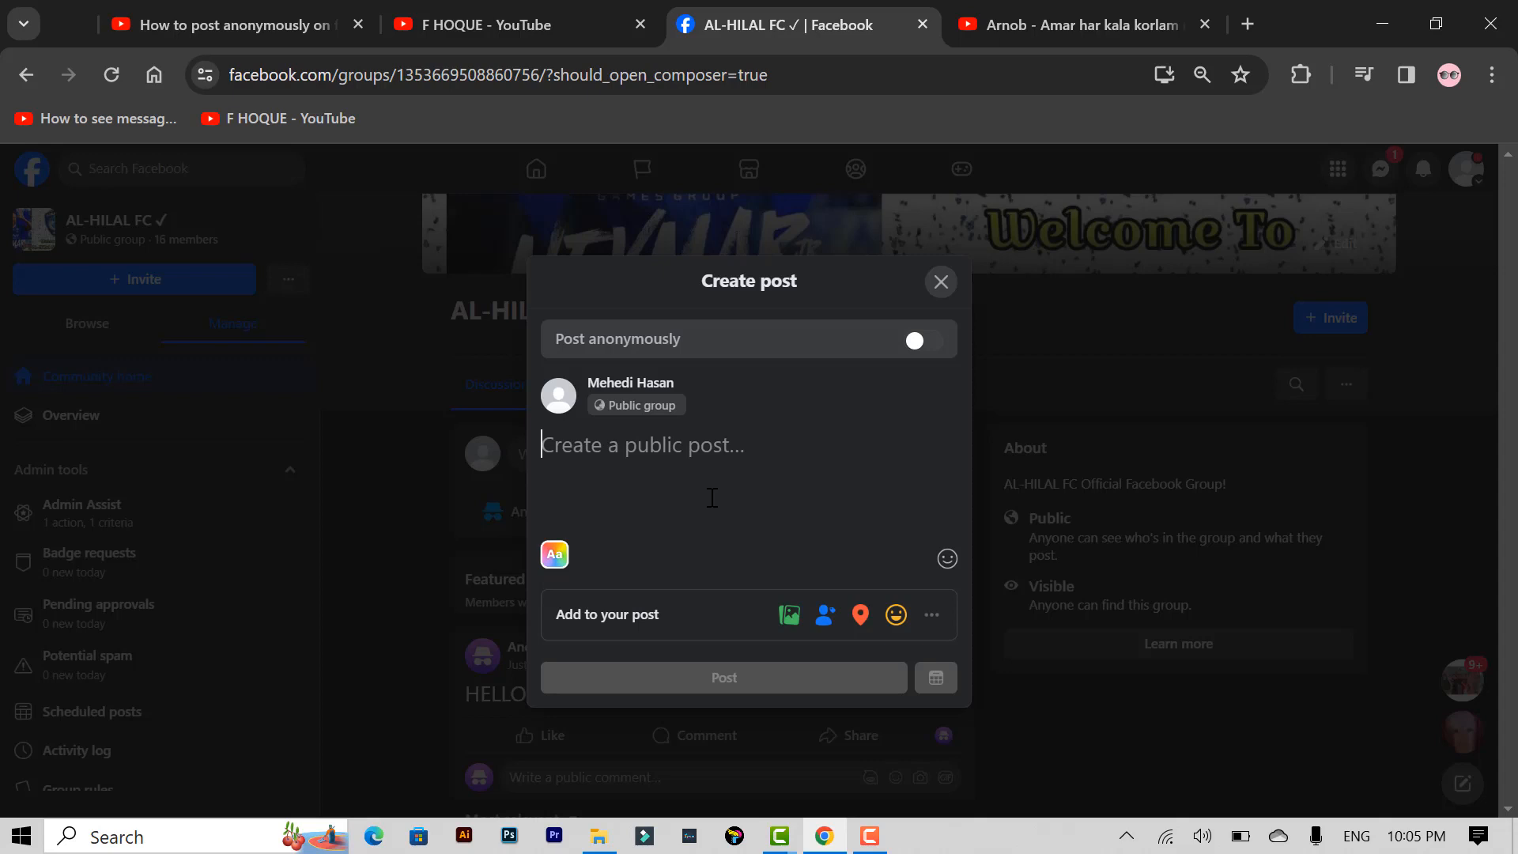
{"action": "type", "text": "nice joke"}
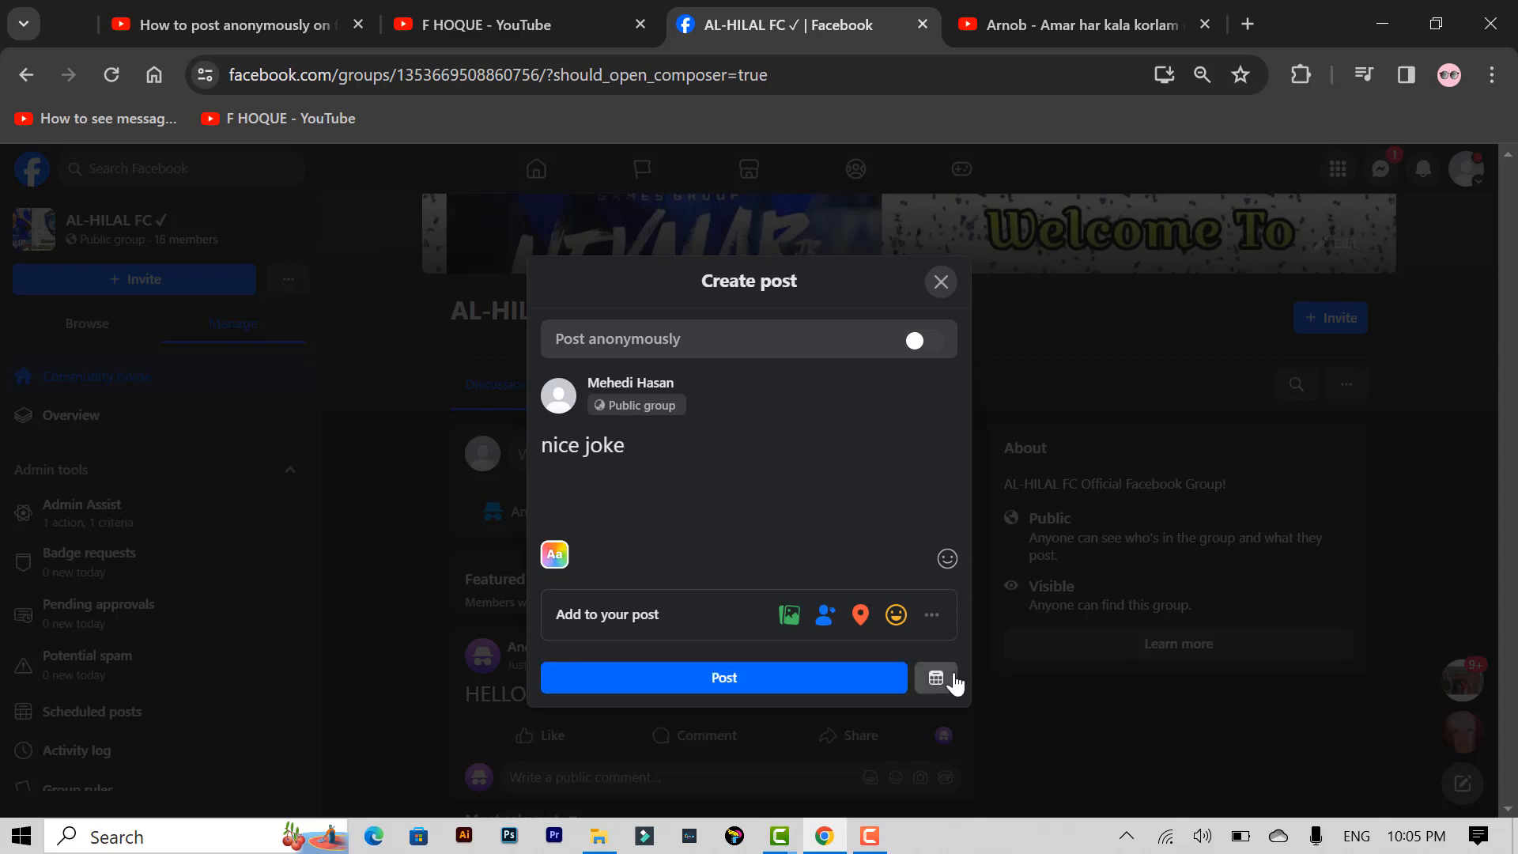
{"action": "mouse_move", "coordinate": [934, 677]}
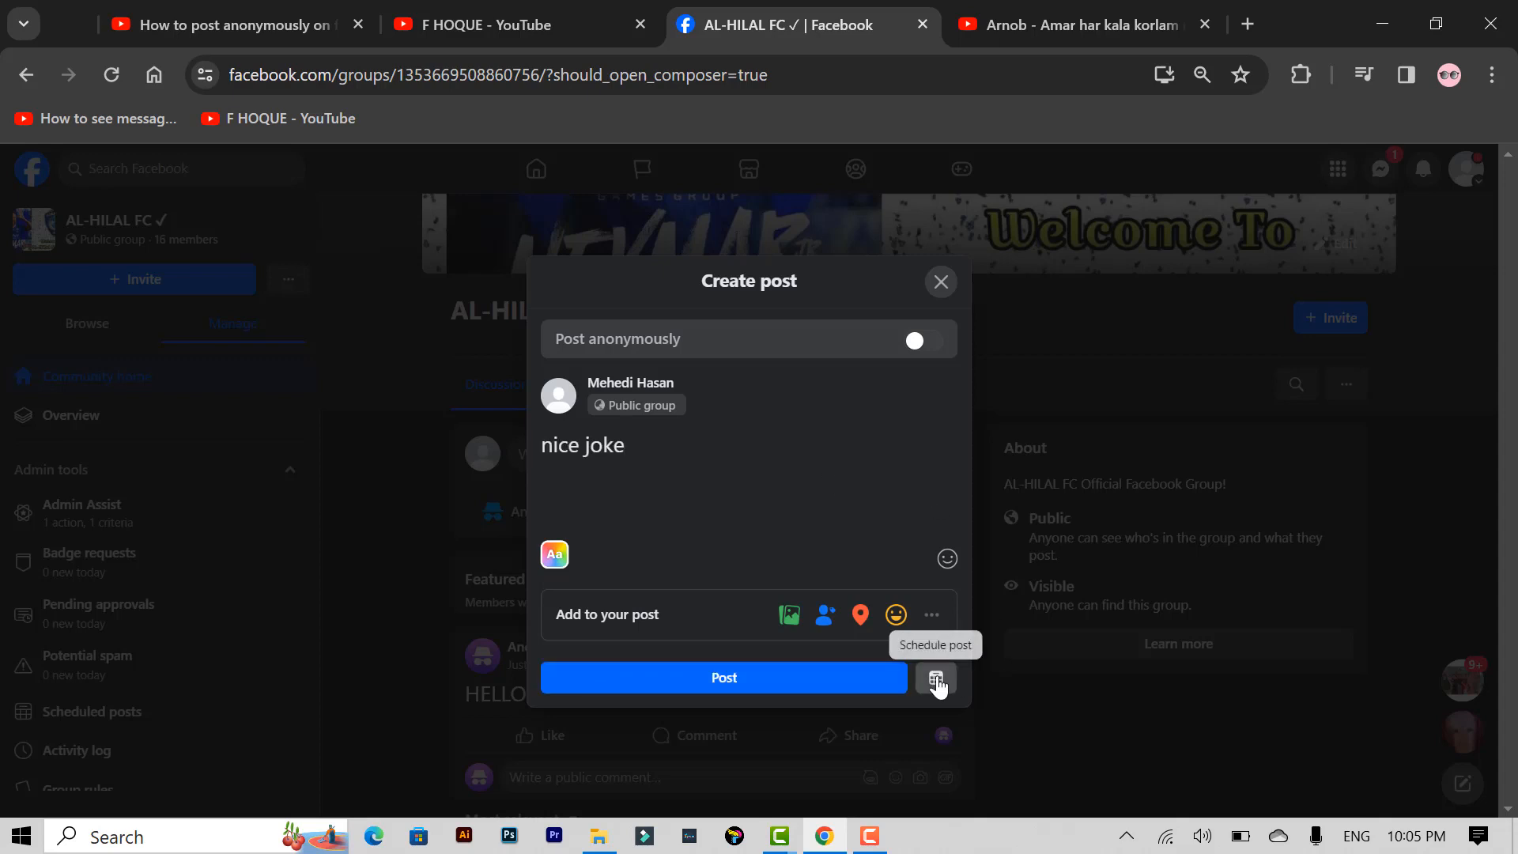
Step: Schedule the 'nice joke' post for Nov 9, 2023 at 12:00 AM
{"action": "left_click", "coordinate": [935, 678]}
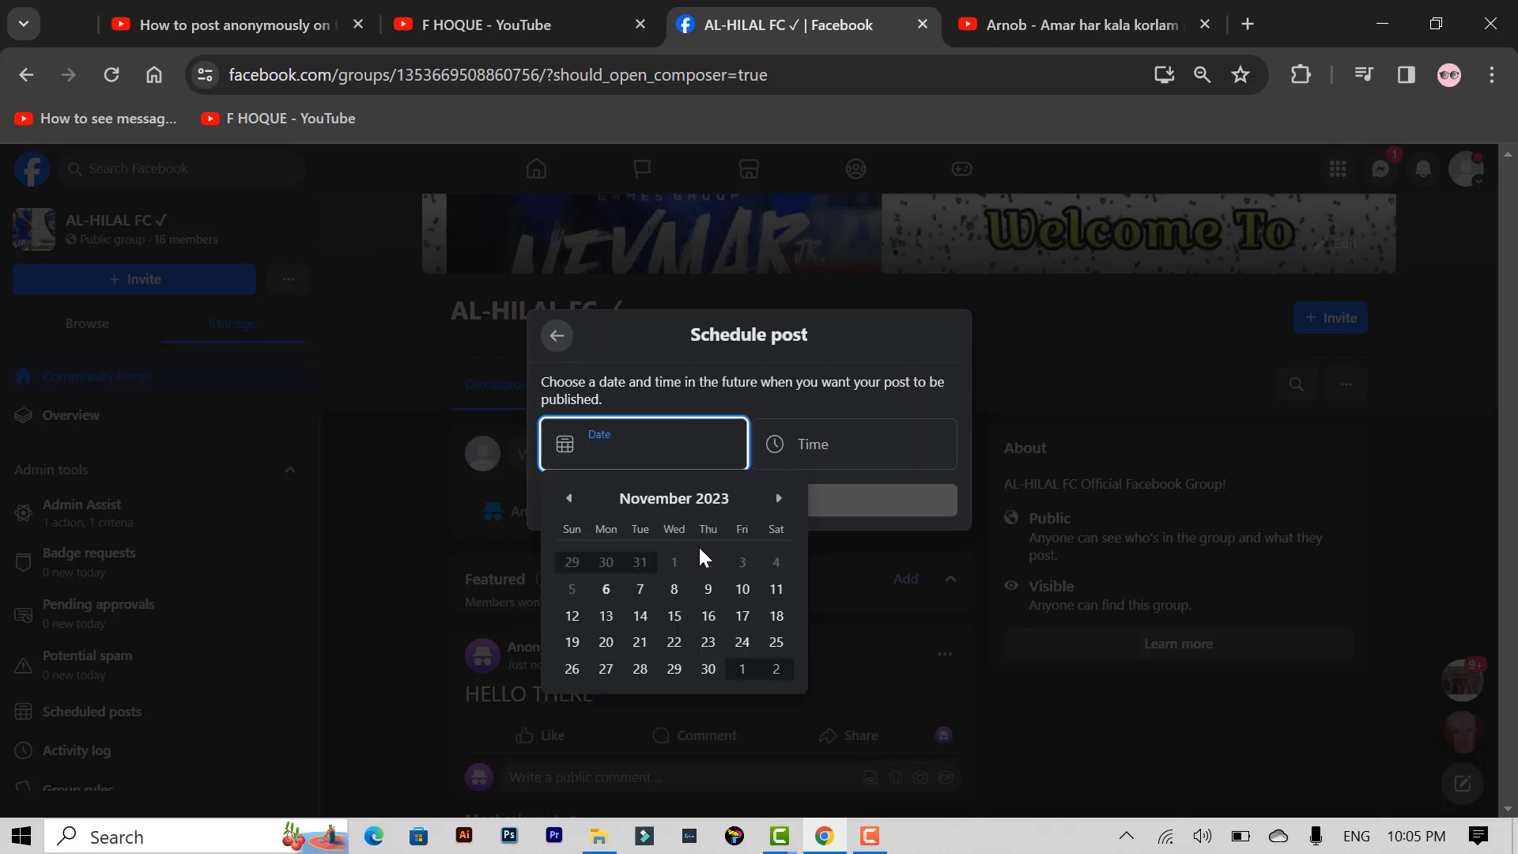
{"action": "left_click", "coordinate": [708, 590]}
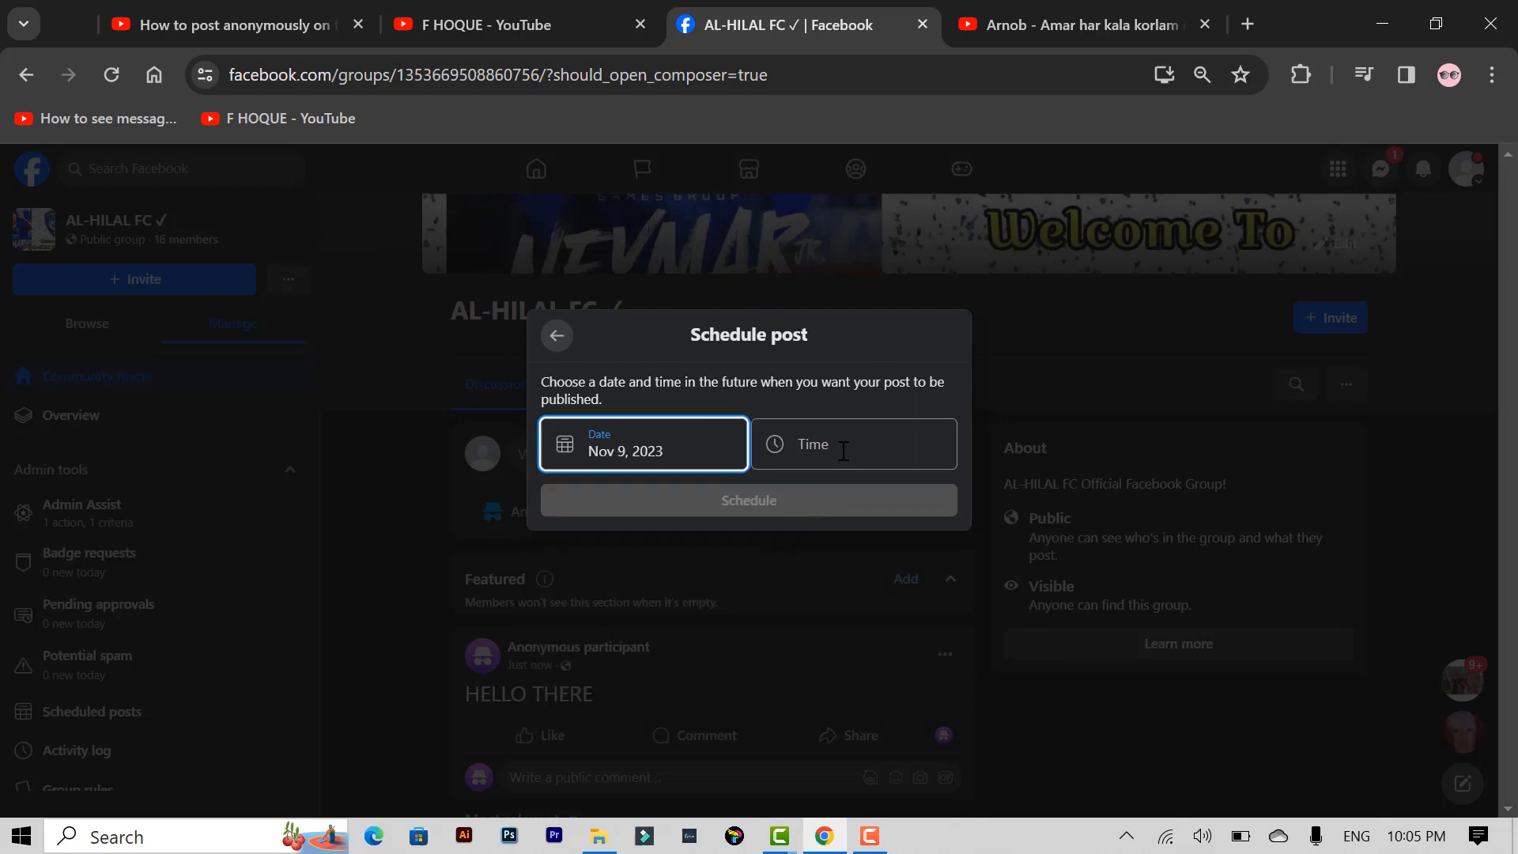
{"action": "left_click", "coordinate": [853, 450]}
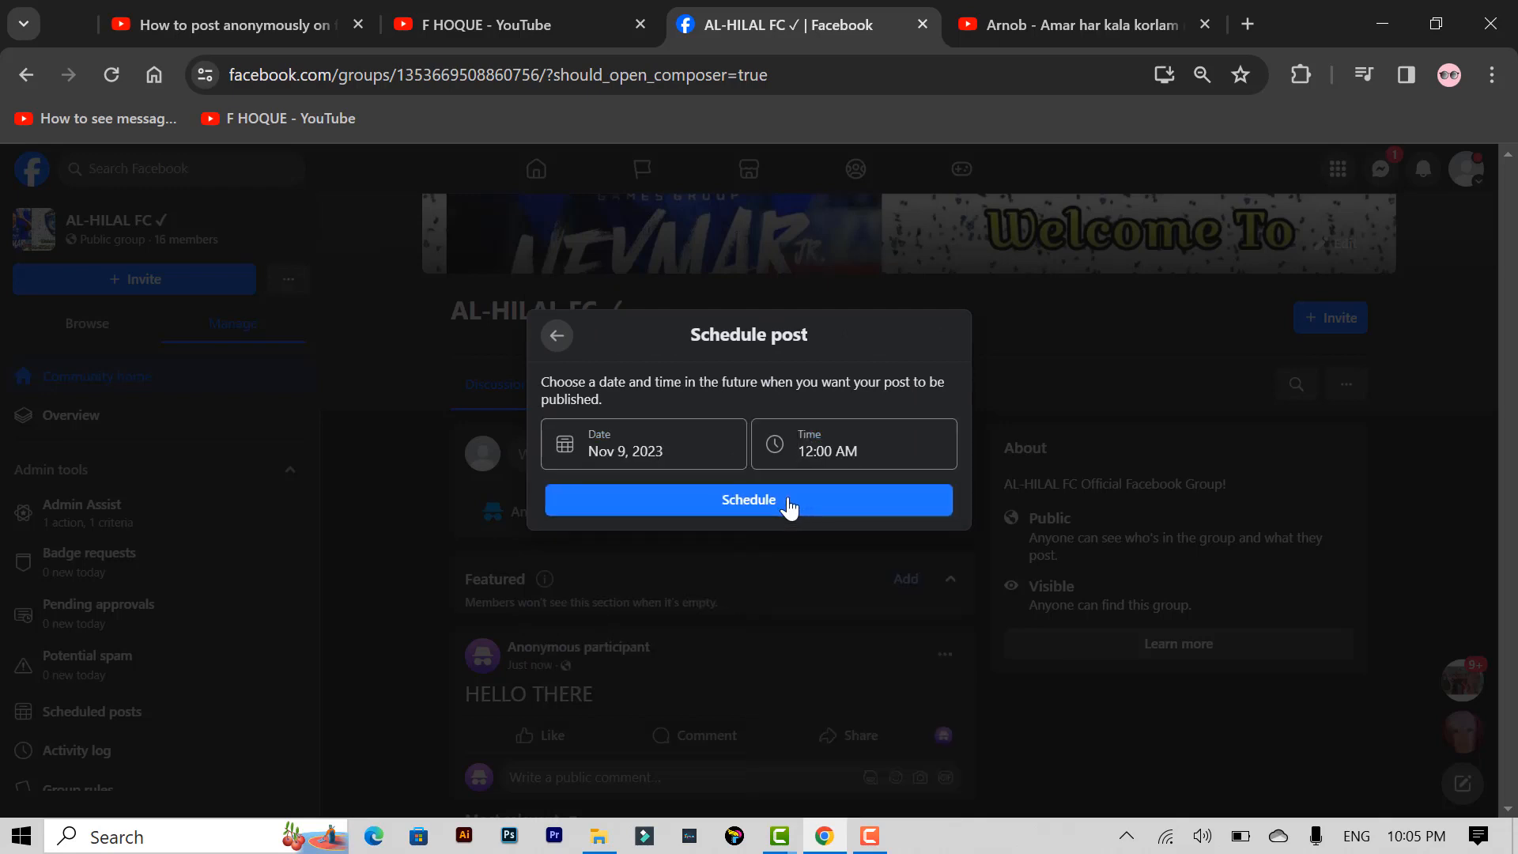
{"action": "left_click", "coordinate": [747, 499]}
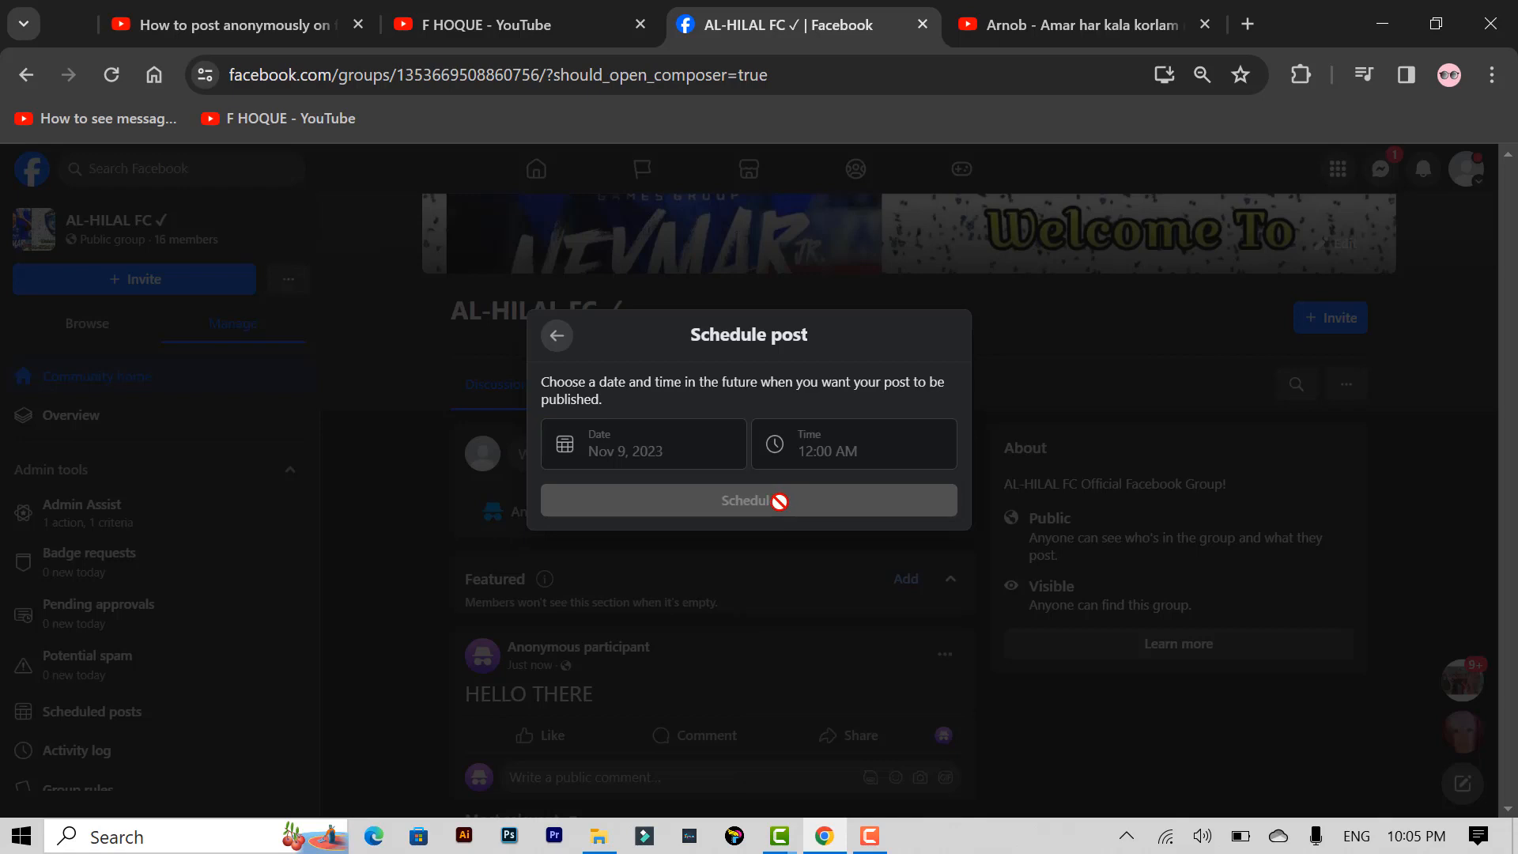
{"action": "left_click", "coordinate": [747, 500]}
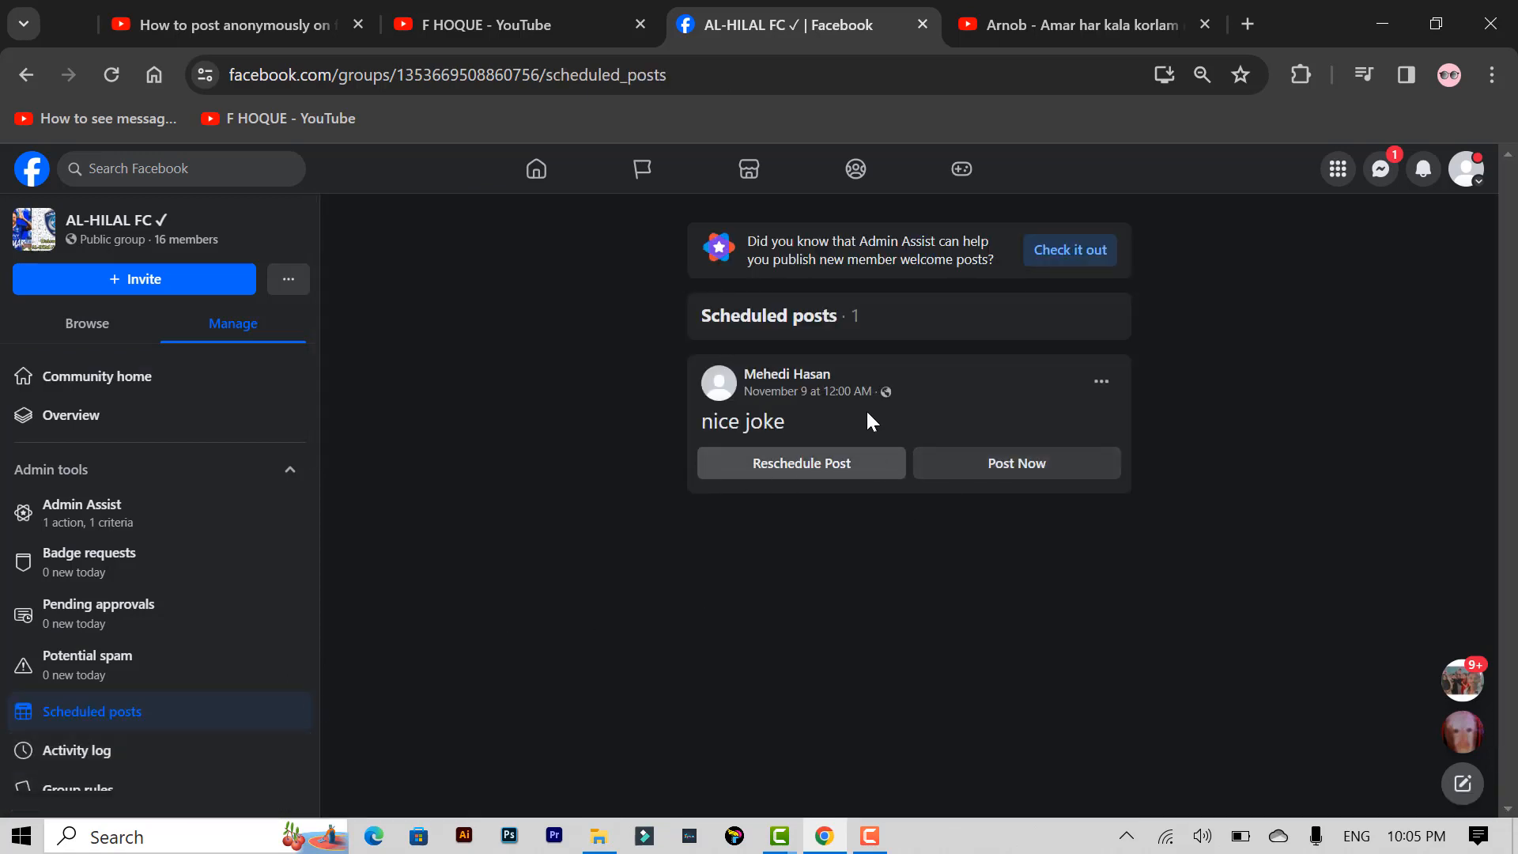
{"action": "mouse_move", "coordinate": [786, 375]}
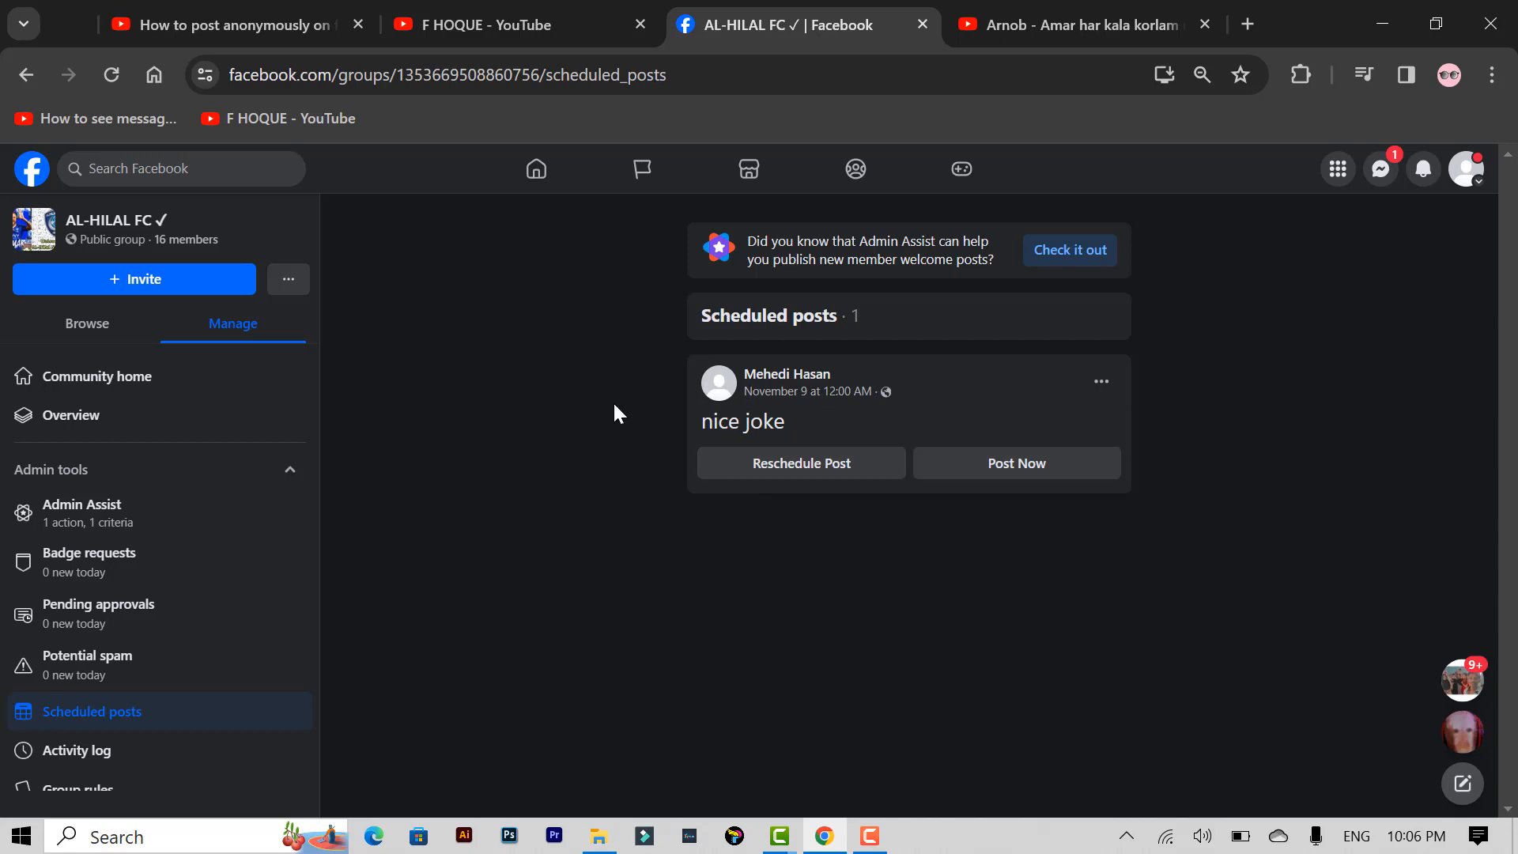
{"action": "mouse_move", "coordinate": [457, 435]}
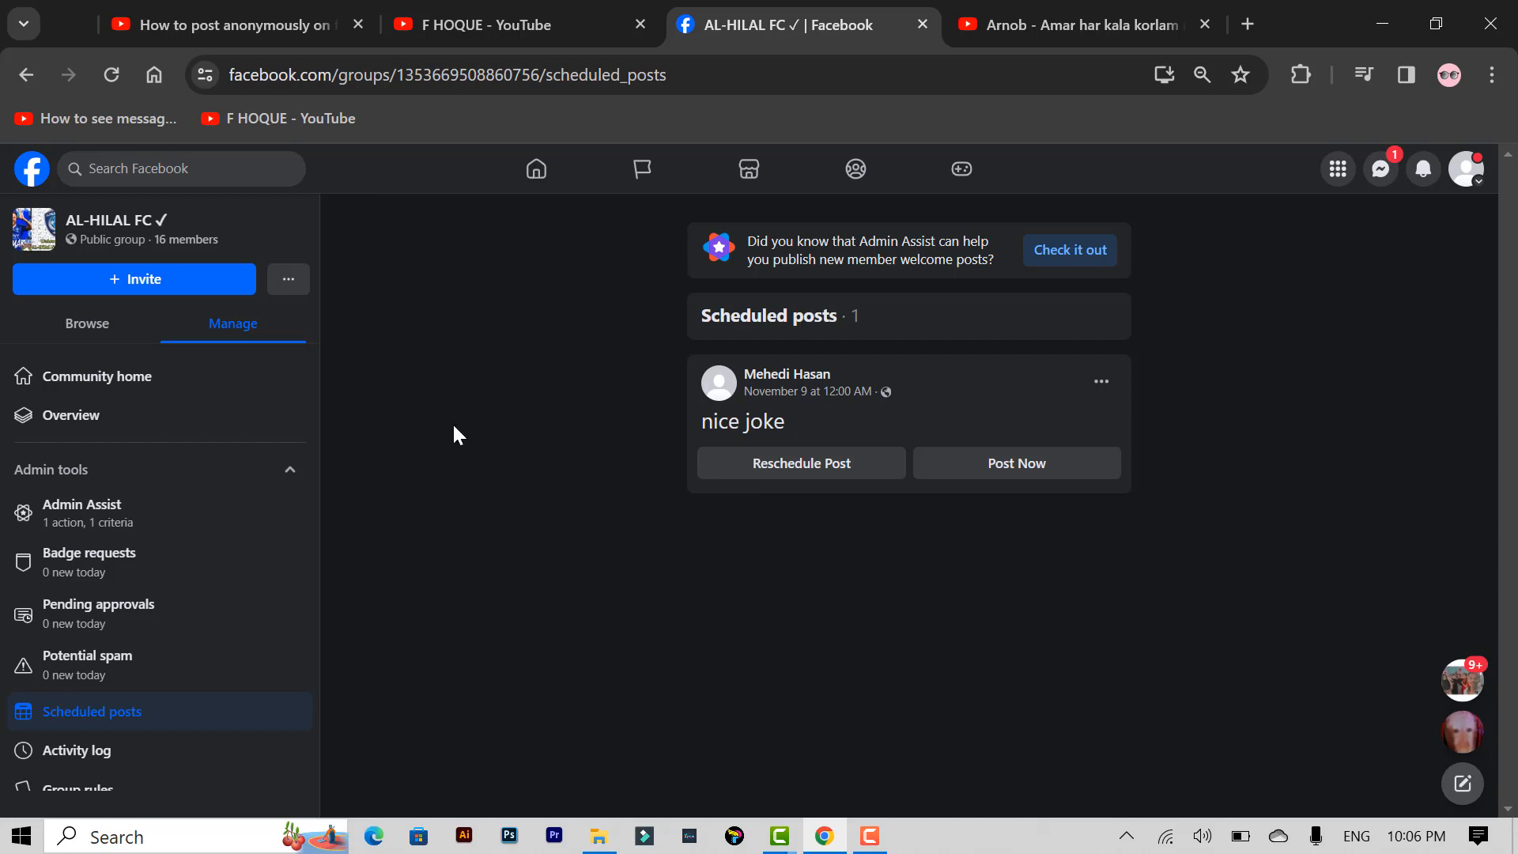
{"action": "mouse_move", "coordinate": [434, 443]}
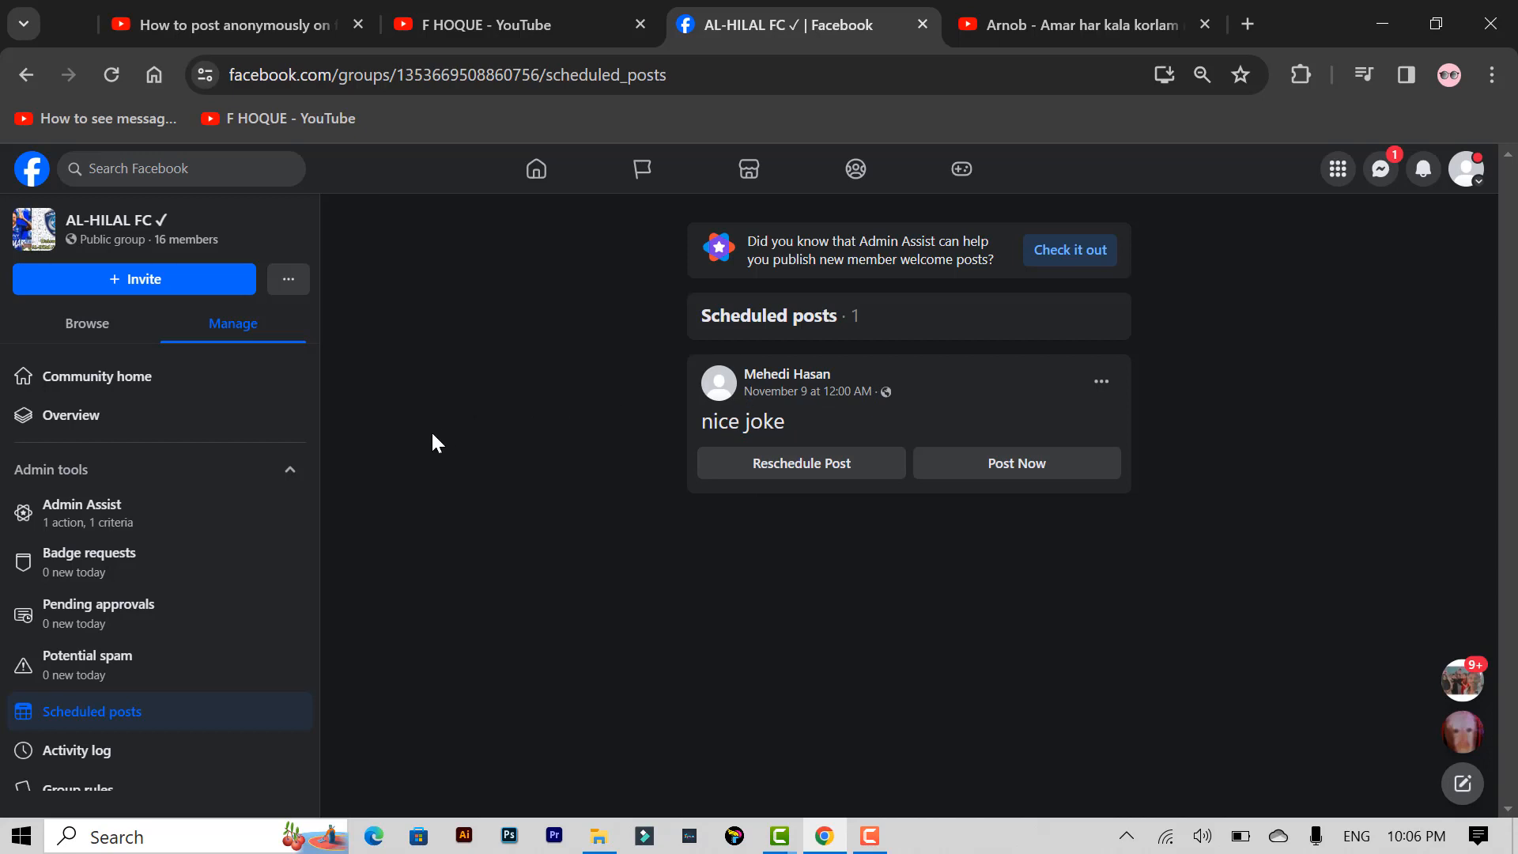